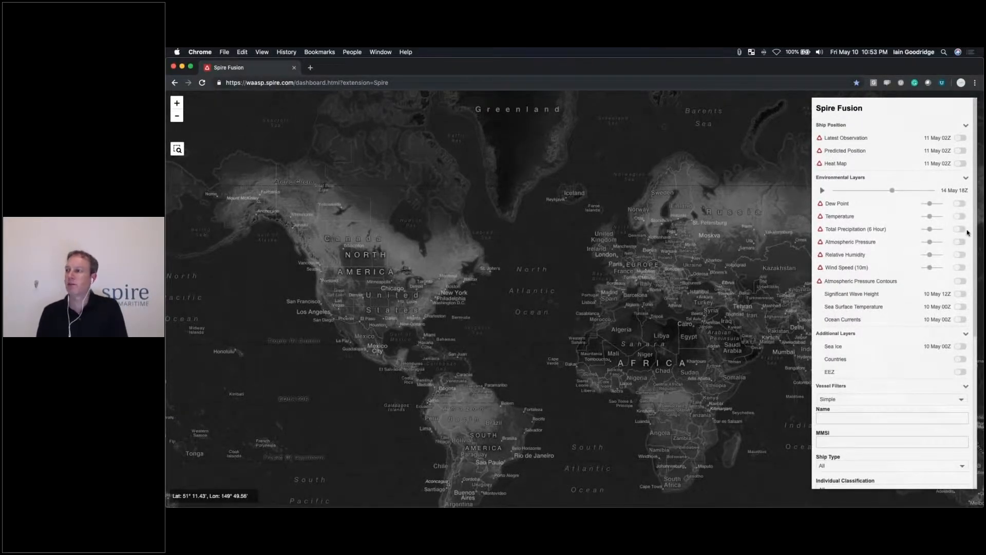
- Show the colour-coded Temperature forecast layer over the world map and animate it
{"action": "left_click", "coordinate": [961, 216]}
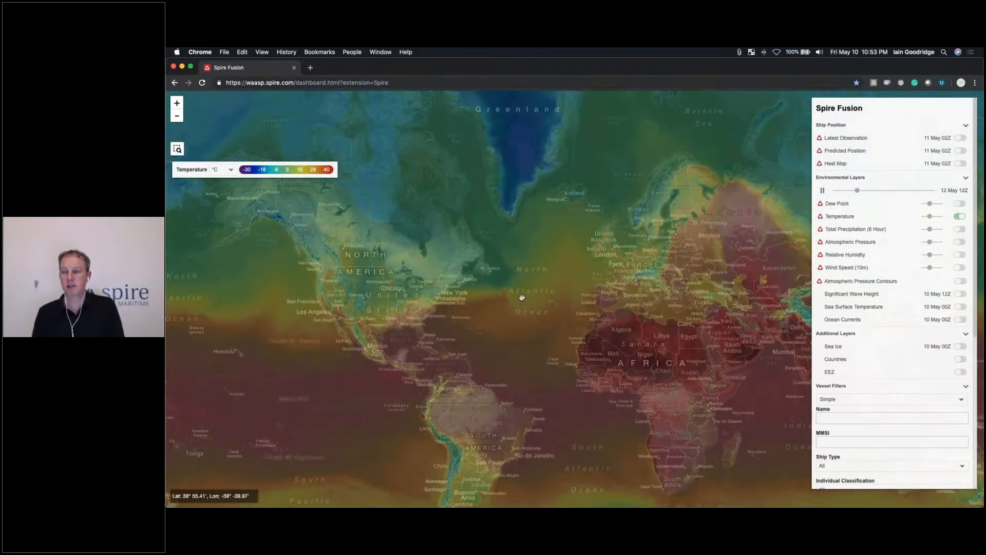
- Stop the forecast animation and remove the Temperature layer from the map
{"action": "left_click", "coordinate": [822, 190]}
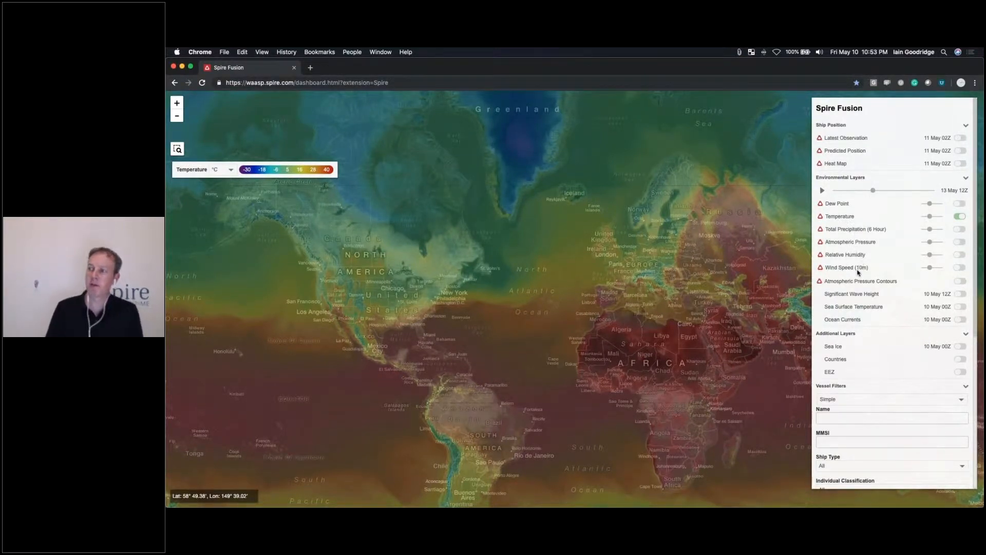
{"action": "left_click", "coordinate": [959, 216]}
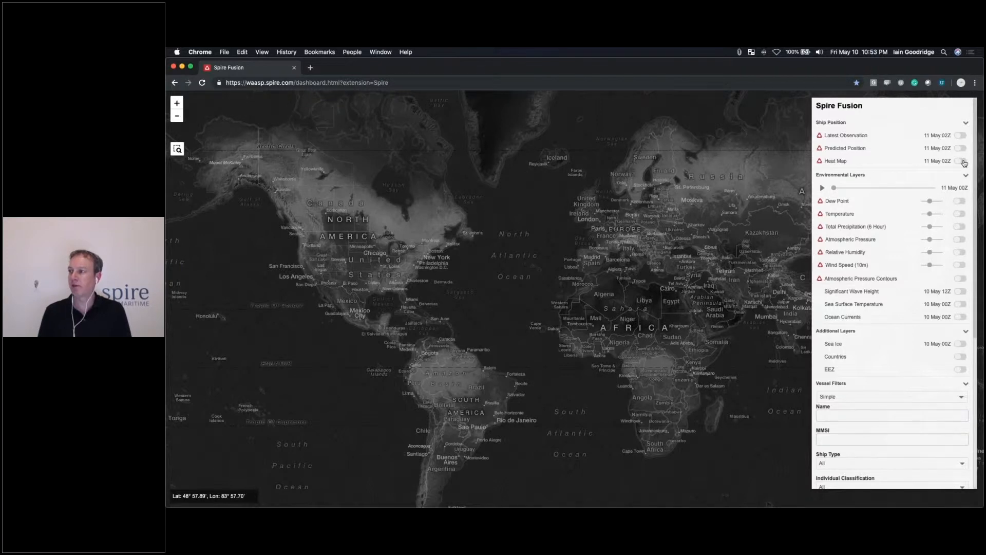
- Show Ship Position as a red-green vessel-density Heat Map along the shipping routes
{"action": "left_click", "coordinate": [959, 160]}
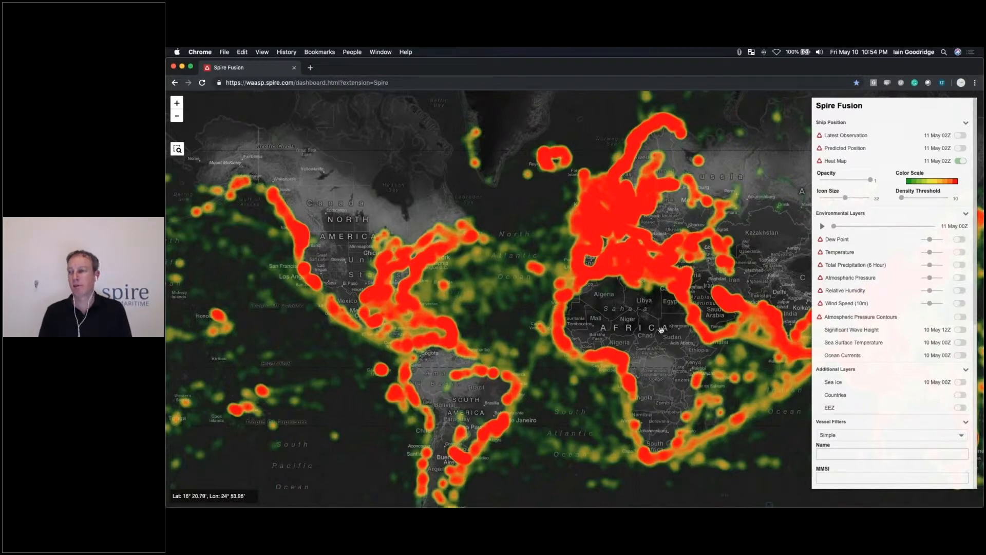
{"action": "mouse_move", "coordinate": [590, 297]}
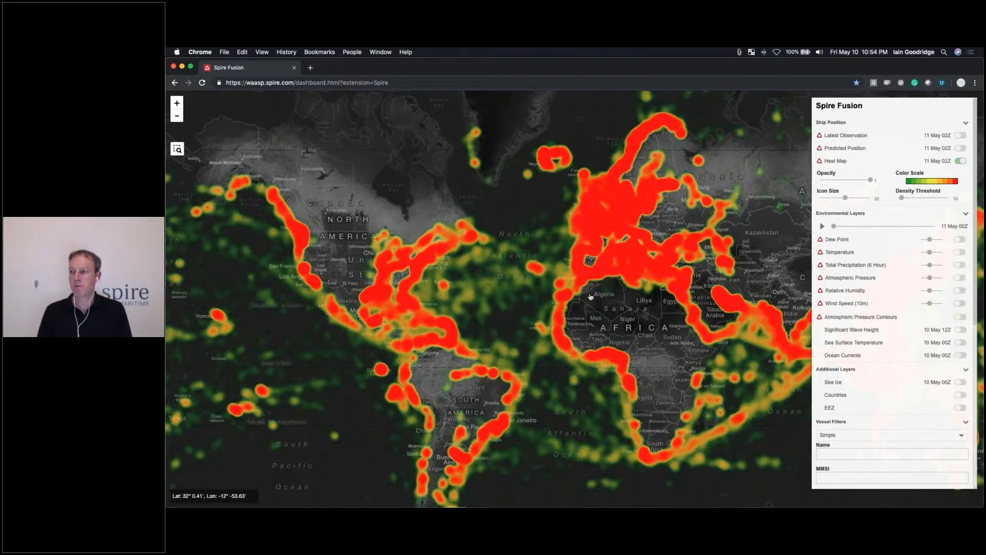